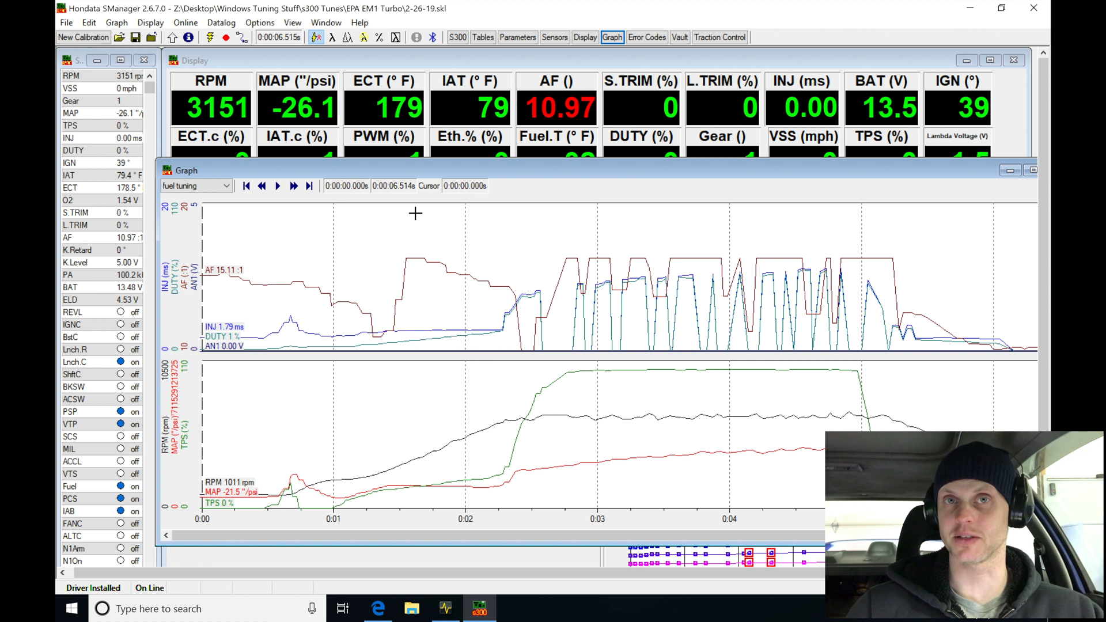
- Place the graph cursor near 4 seconds to read the fuel tuning log values
click(704, 422)
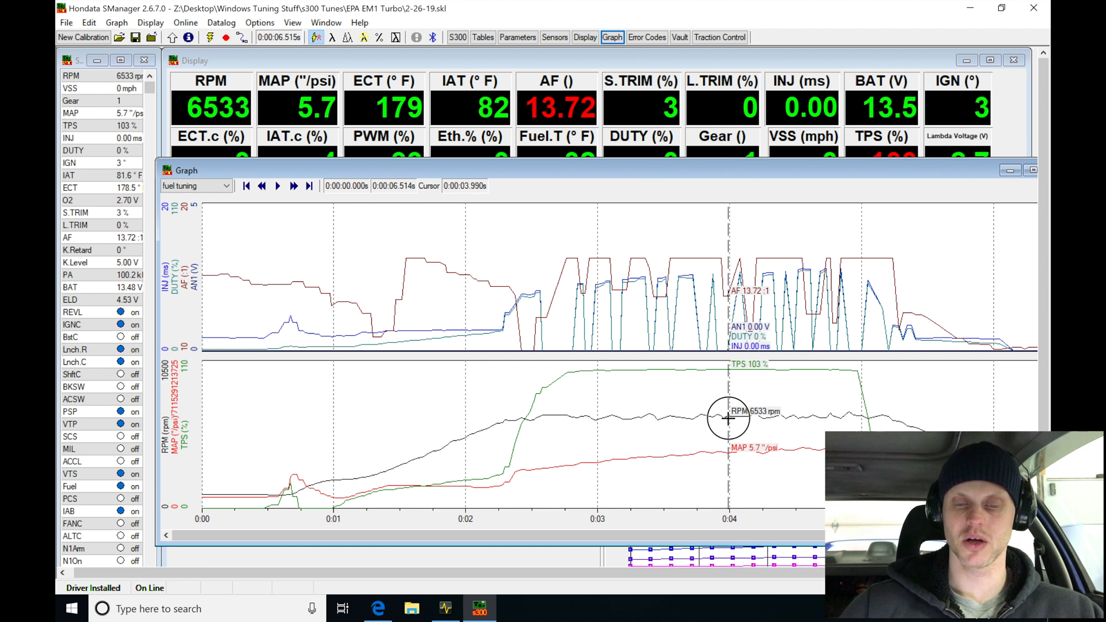
mouse_move(628, 317)
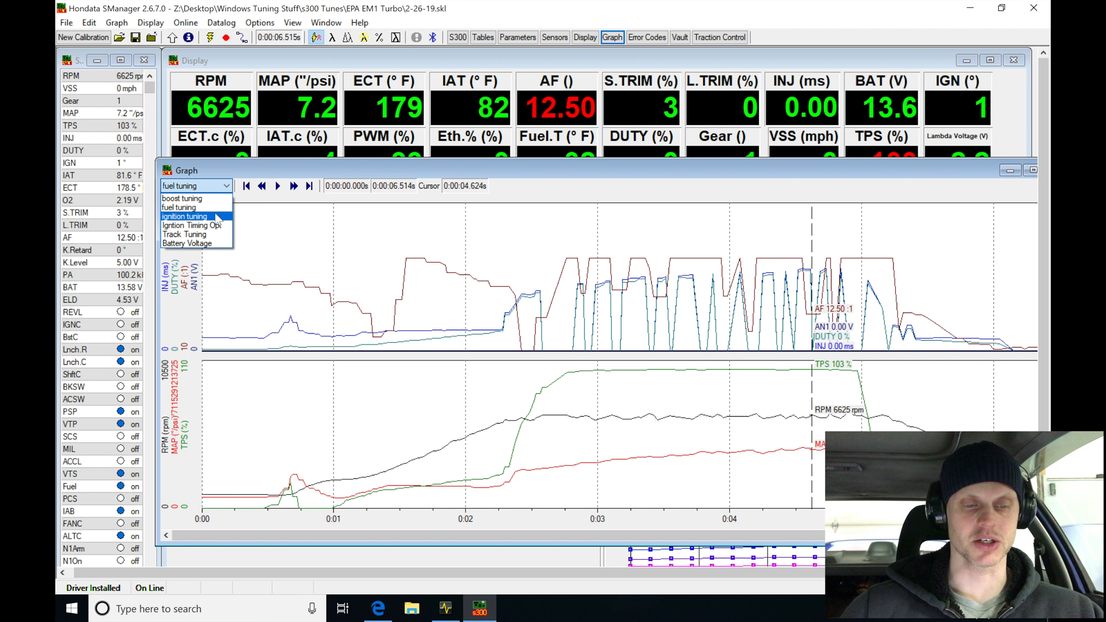
- Switch the datalog graph to the 'ignition tuning' layout and reopen the layout list
click(184, 217)
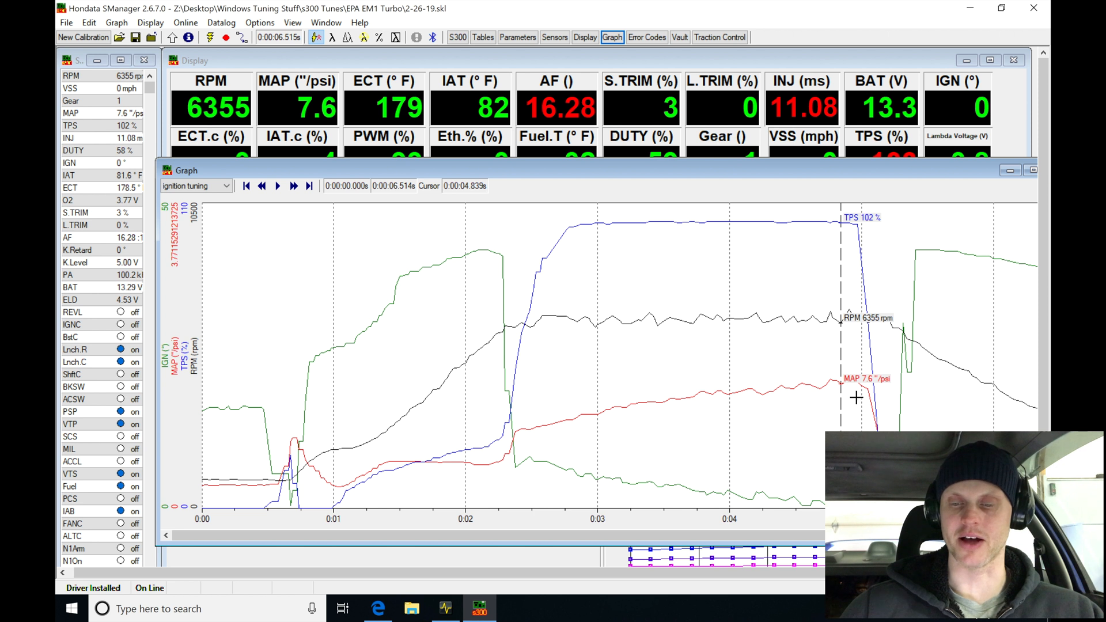
click(225, 186)
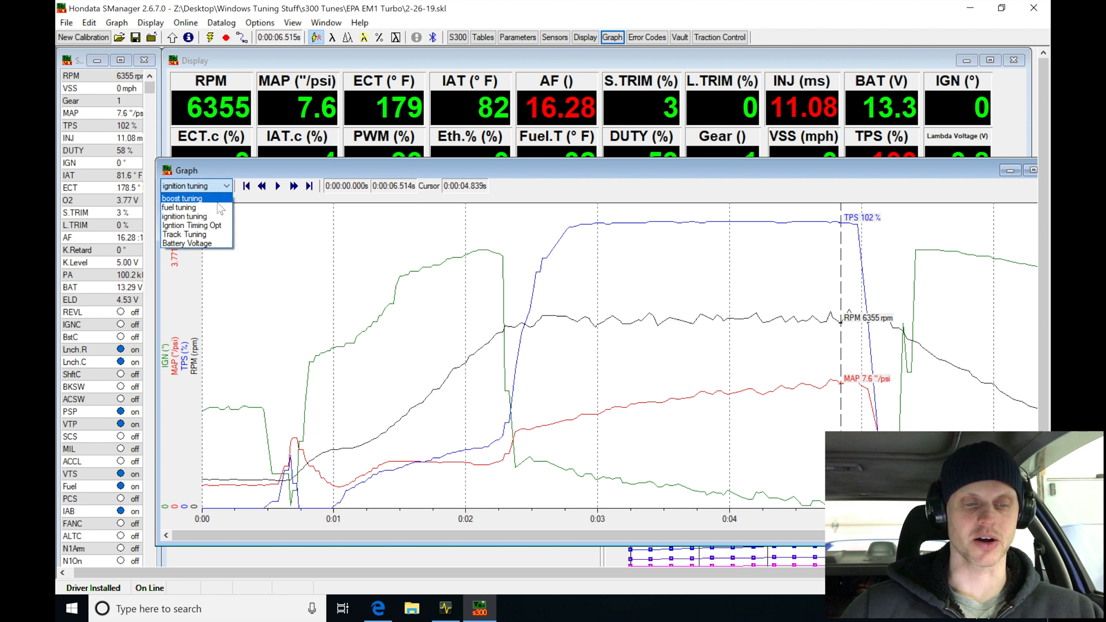
- Choose the 'boost tuning' layout showing PWM, RPM, MAP and gear traces
click(182, 197)
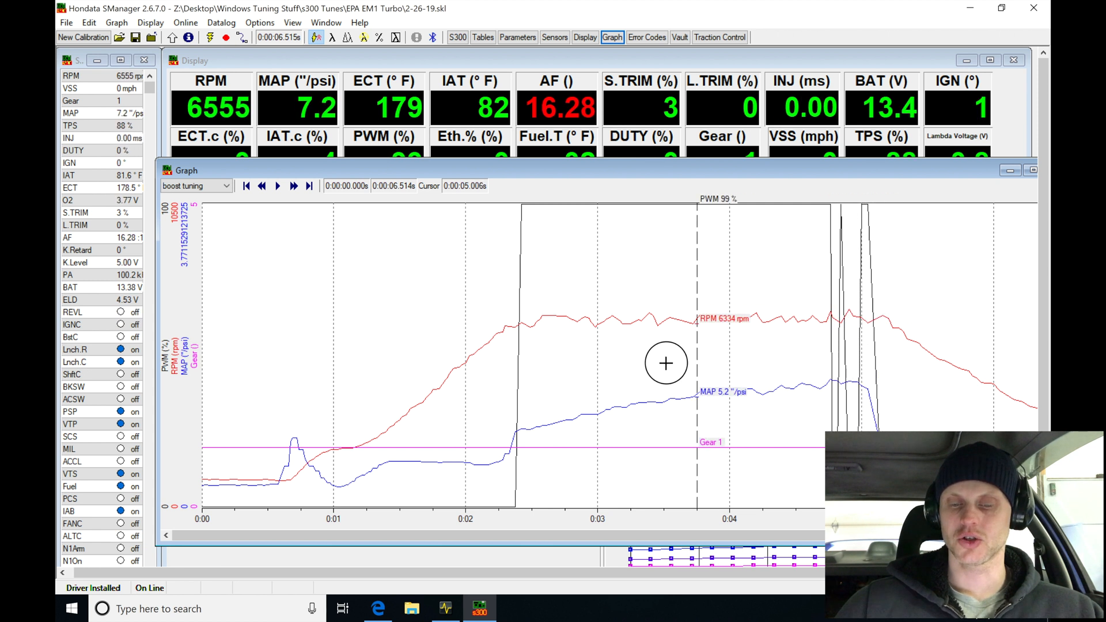
mouse_move(562, 381)
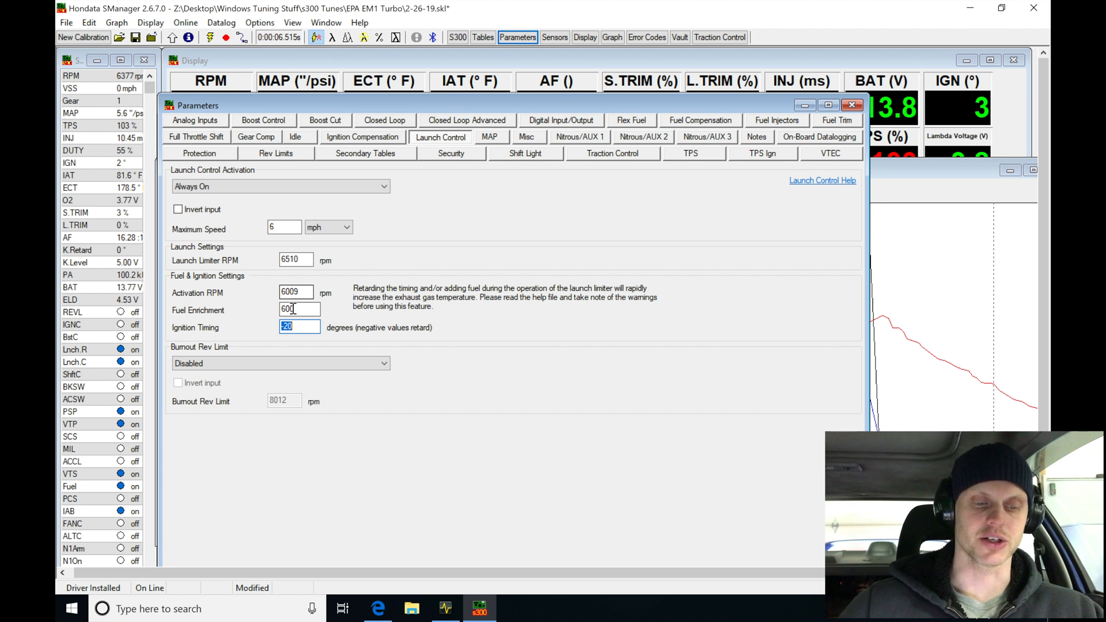
- Replace the launch control ignition timing value with -30
key(Delete)
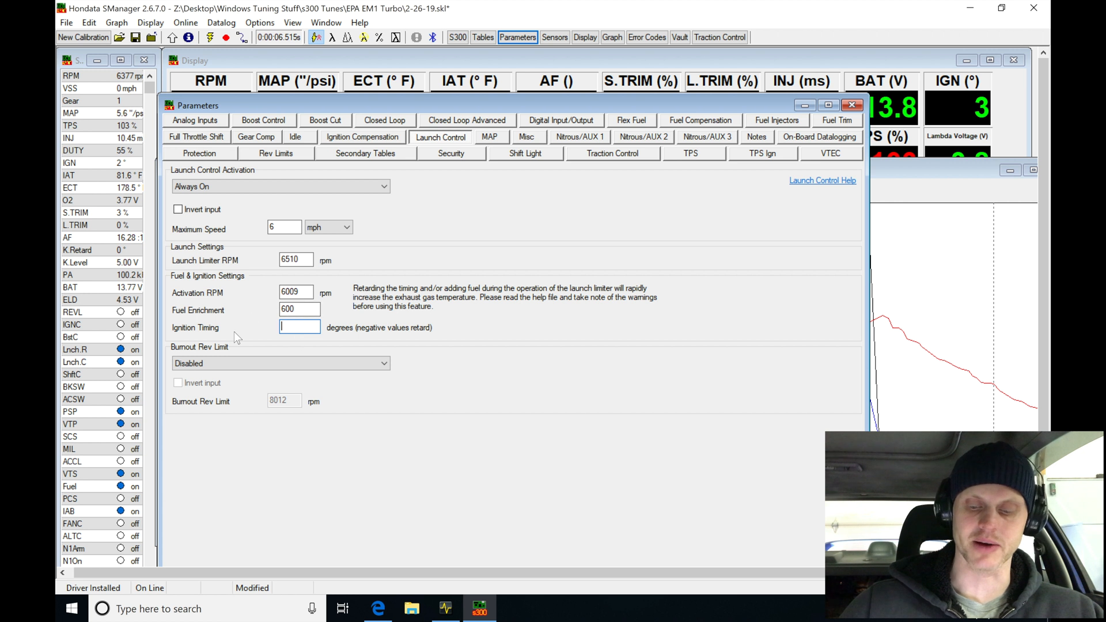
text(-30)
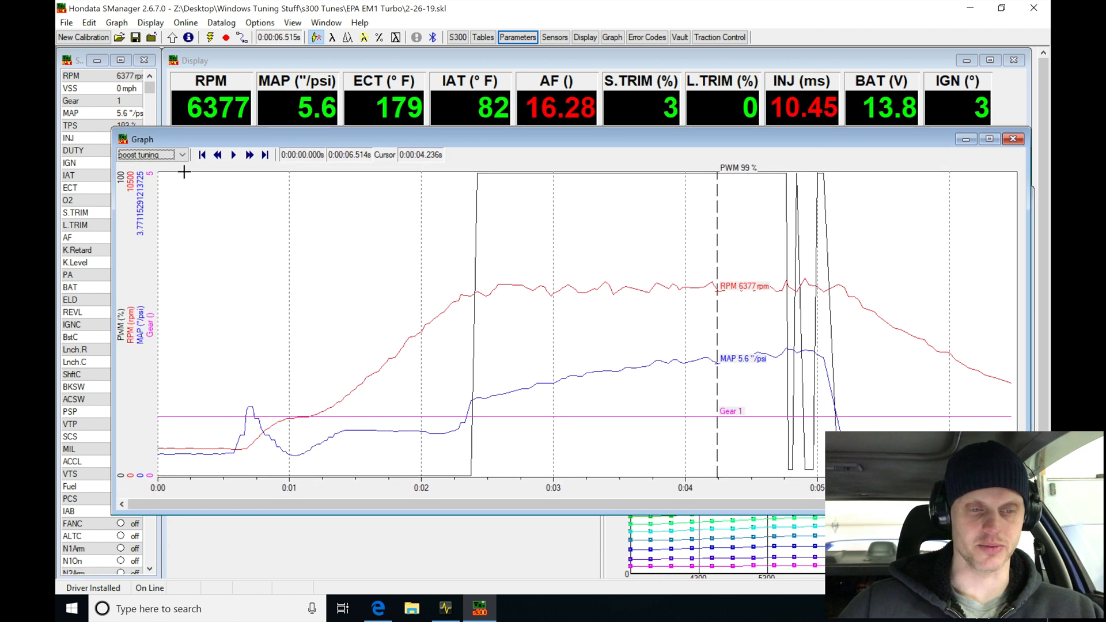
- Select the 'ignition tuning' graph layout for the datalog
click(180, 154)
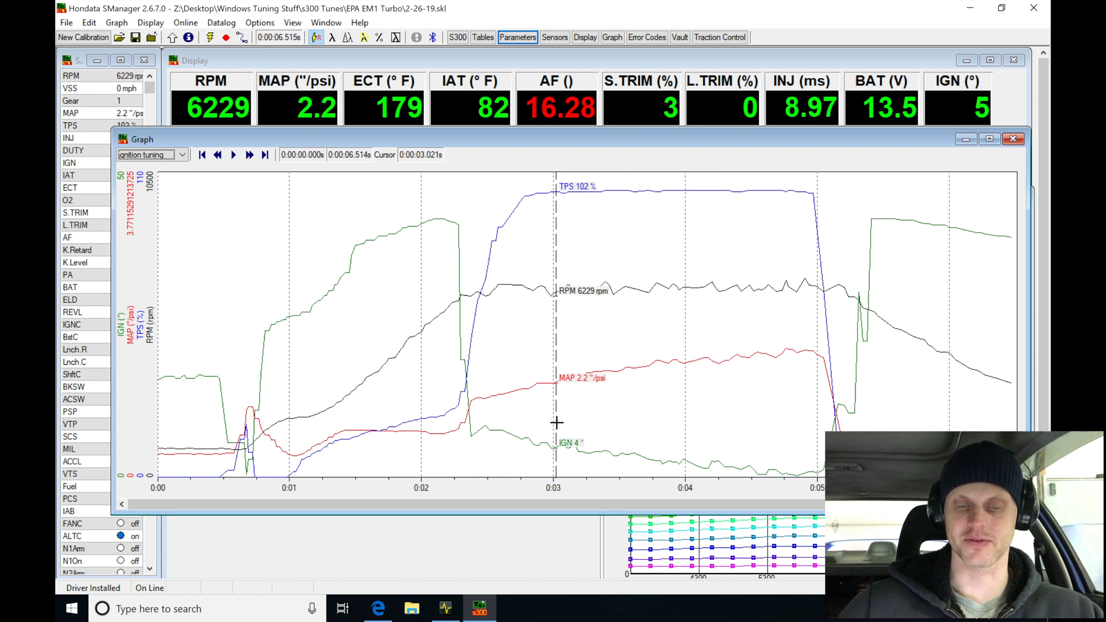
mouse_move(548, 447)
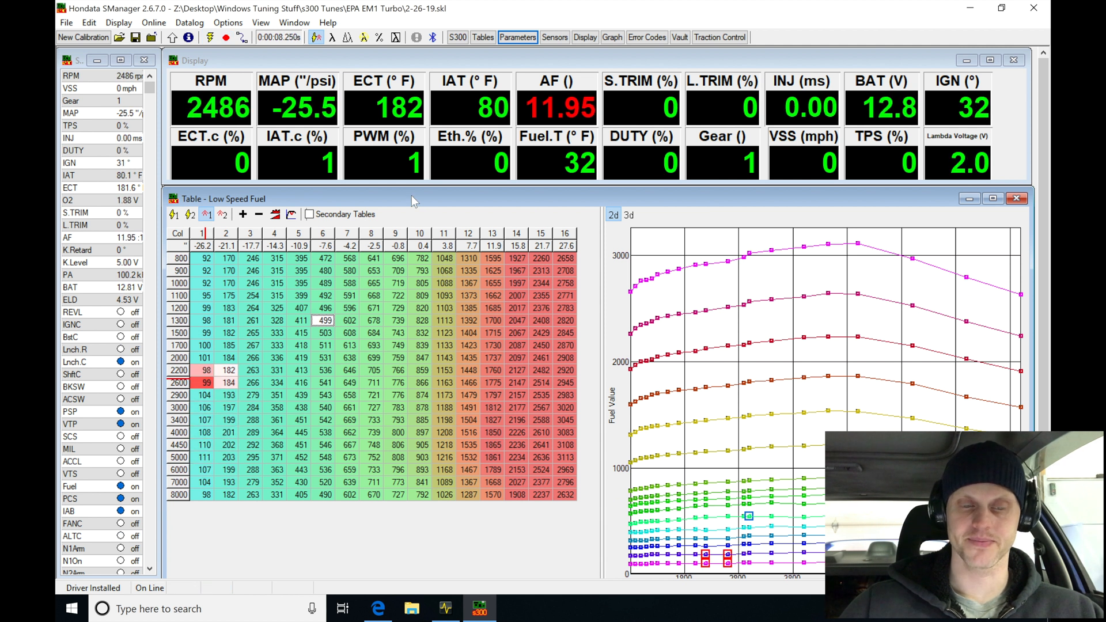
- Bring the Graph window to the front and place the cursor near 4 seconds
click(612, 37)
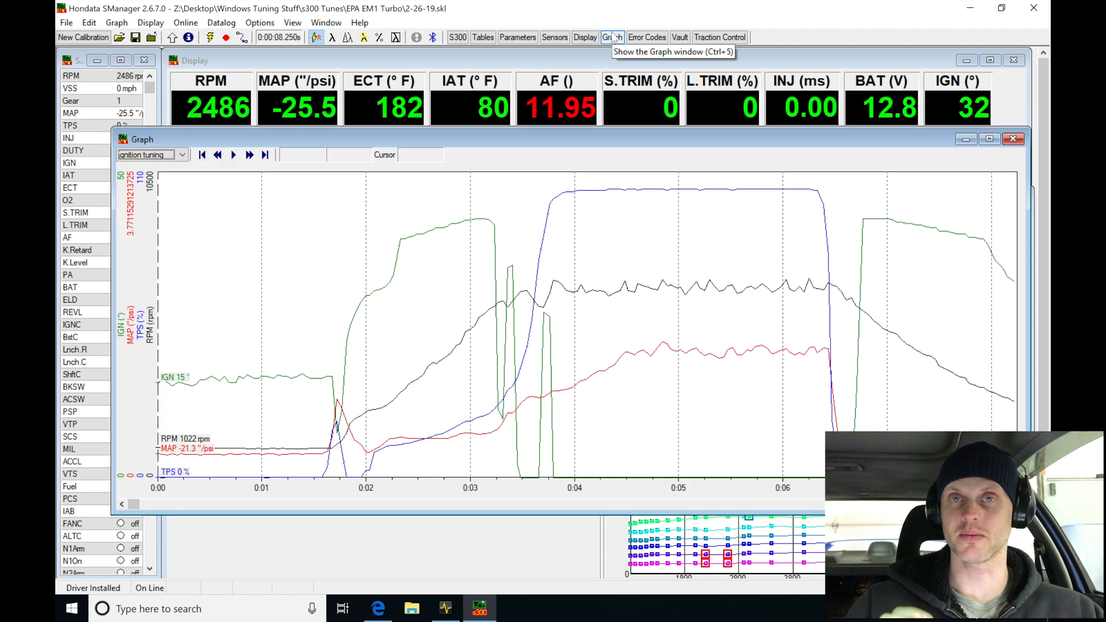
click(587, 269)
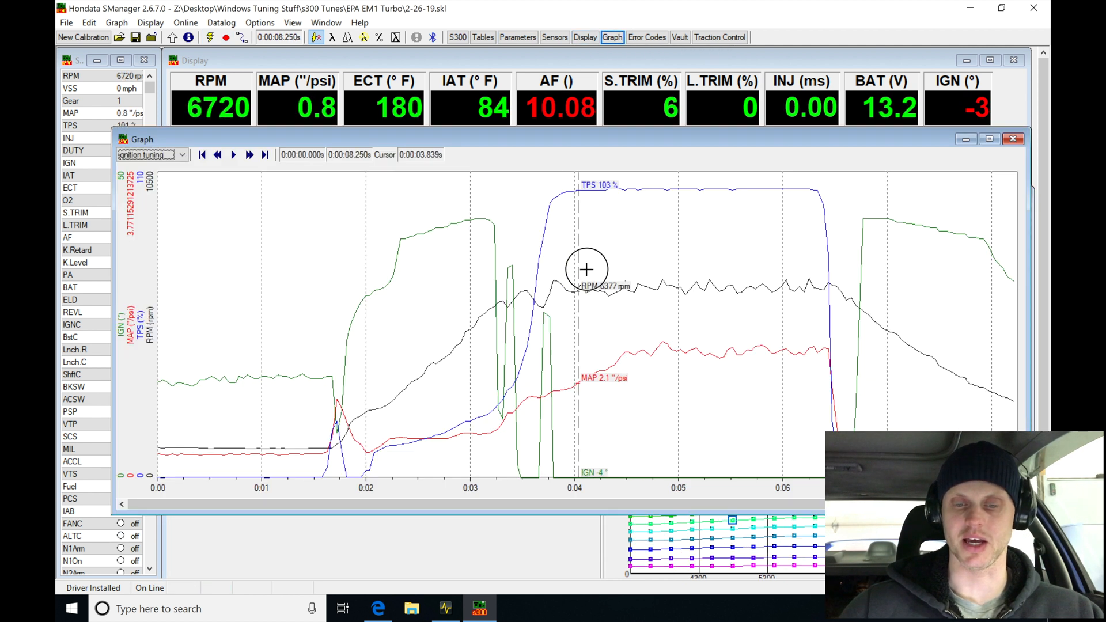